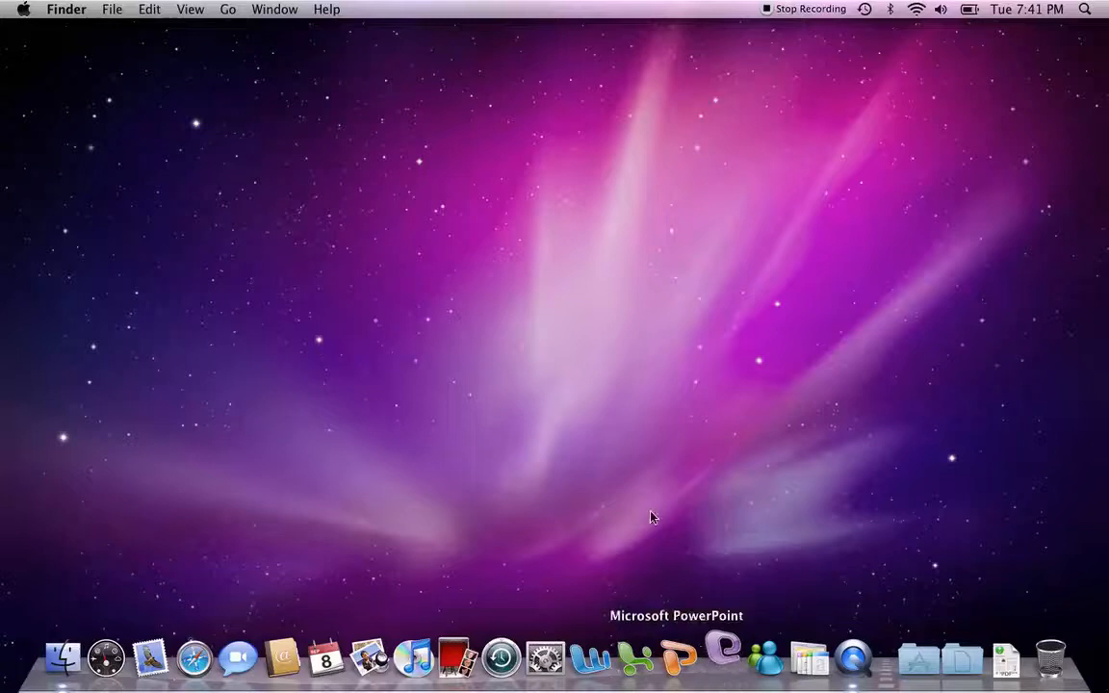
{"action": "mouse_move", "coordinate": [635, 473]}
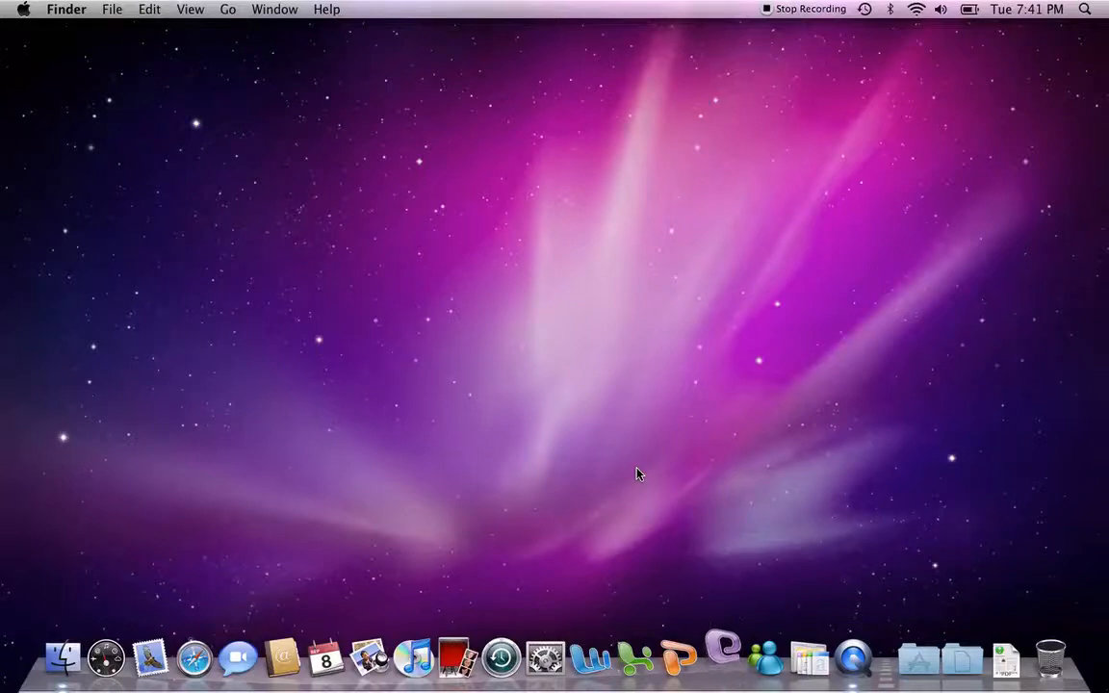
Launch Entourage from the Dock so the Setup Assistant welcome page appears.
{"action": "left_click", "coordinate": [721, 658]}
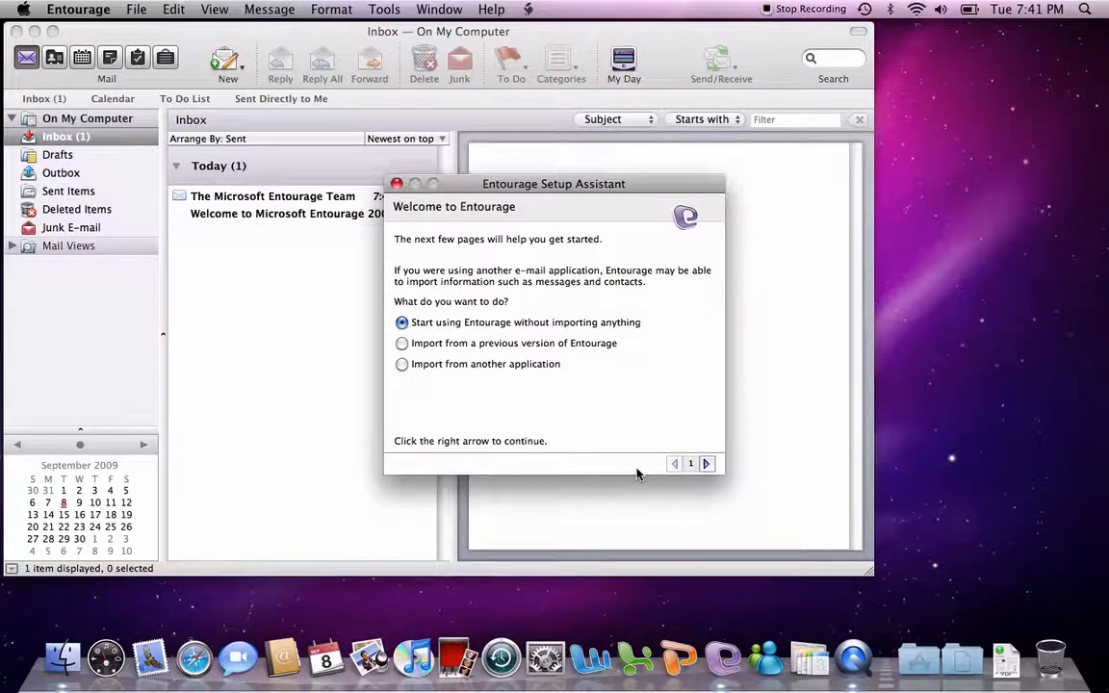
{"action": "mouse_move", "coordinate": [606, 331]}
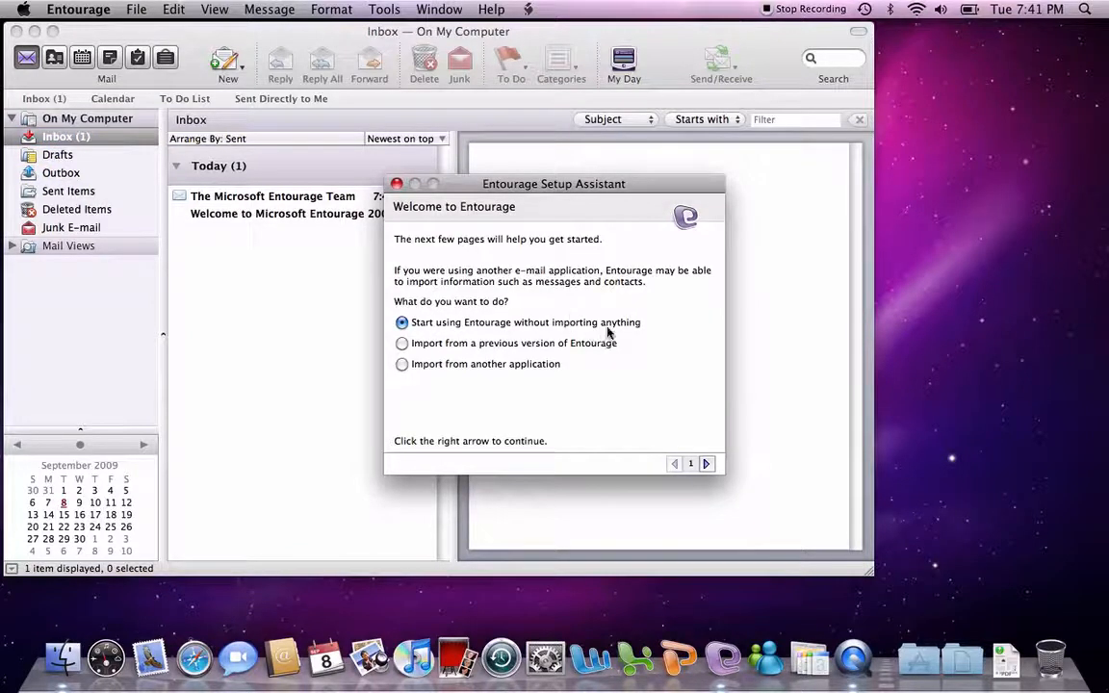
{"action": "left_click", "coordinate": [705, 462]}
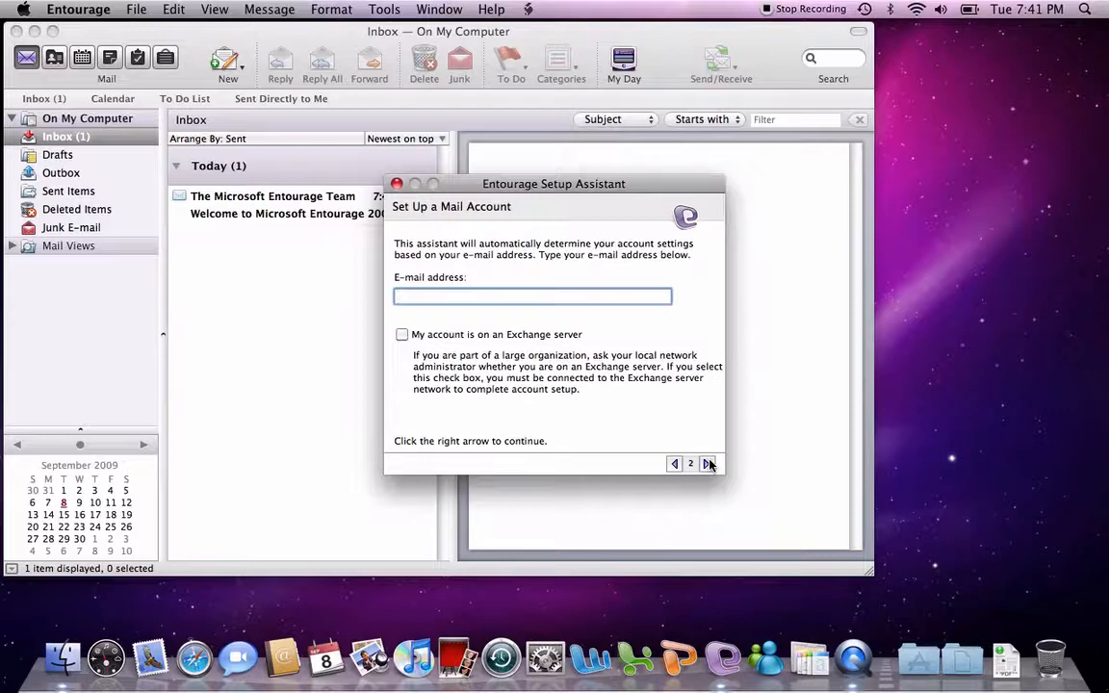
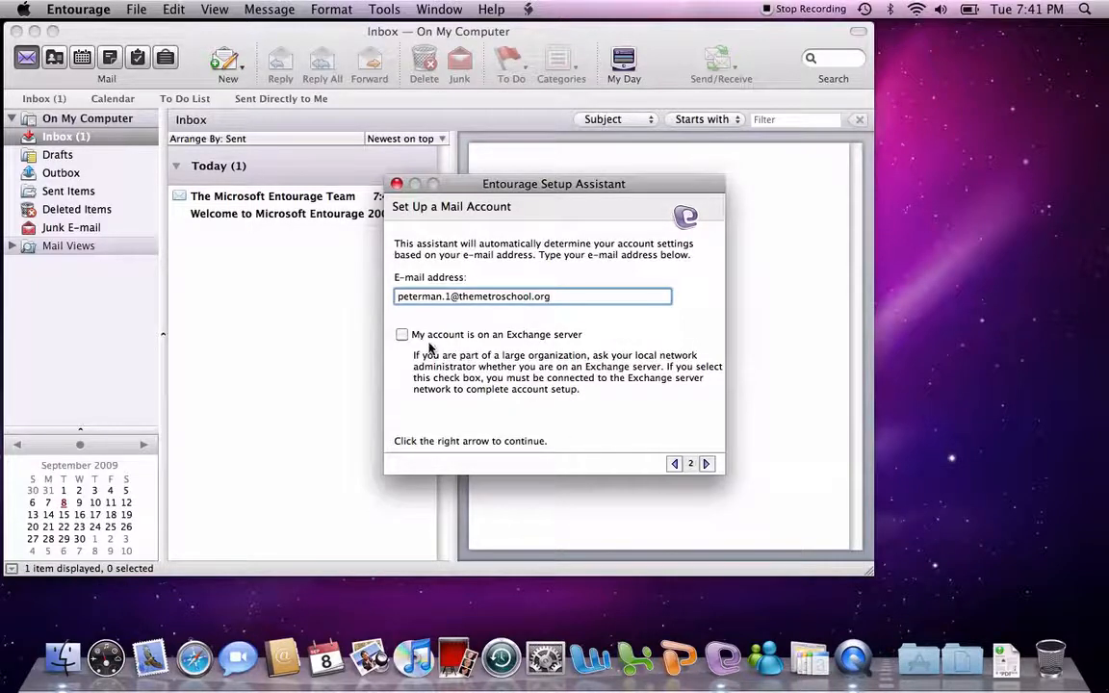
{"action": "left_click", "coordinate": [400, 335]}
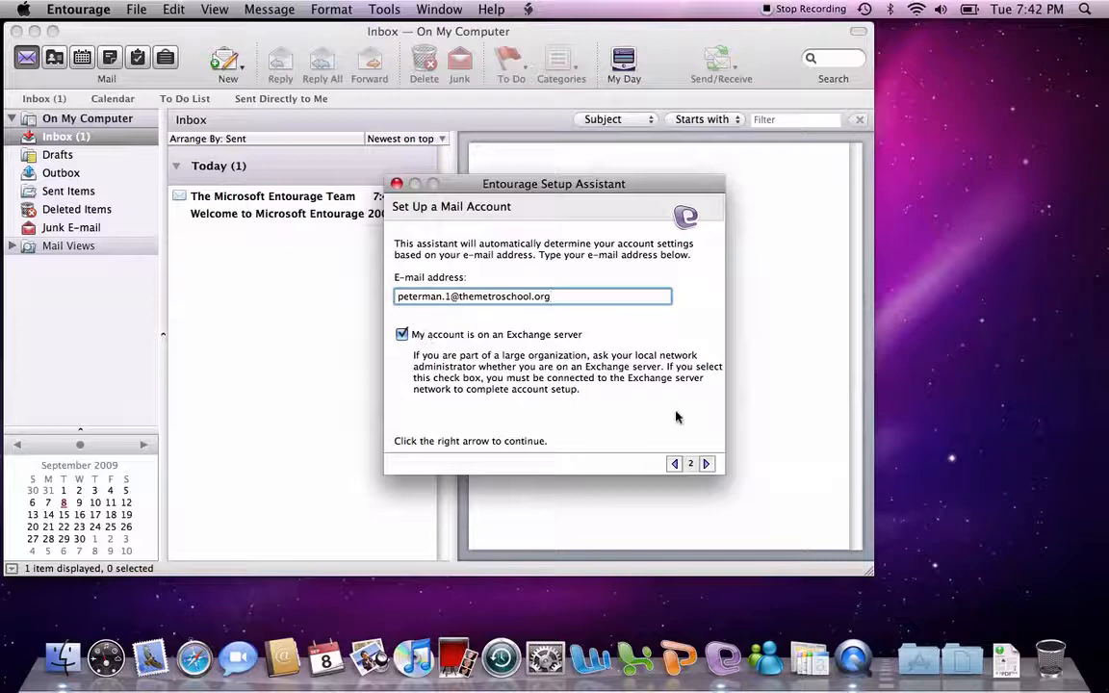
Run automatic configuration and accept the missing root certificate warning.
{"action": "left_click", "coordinate": [704, 462]}
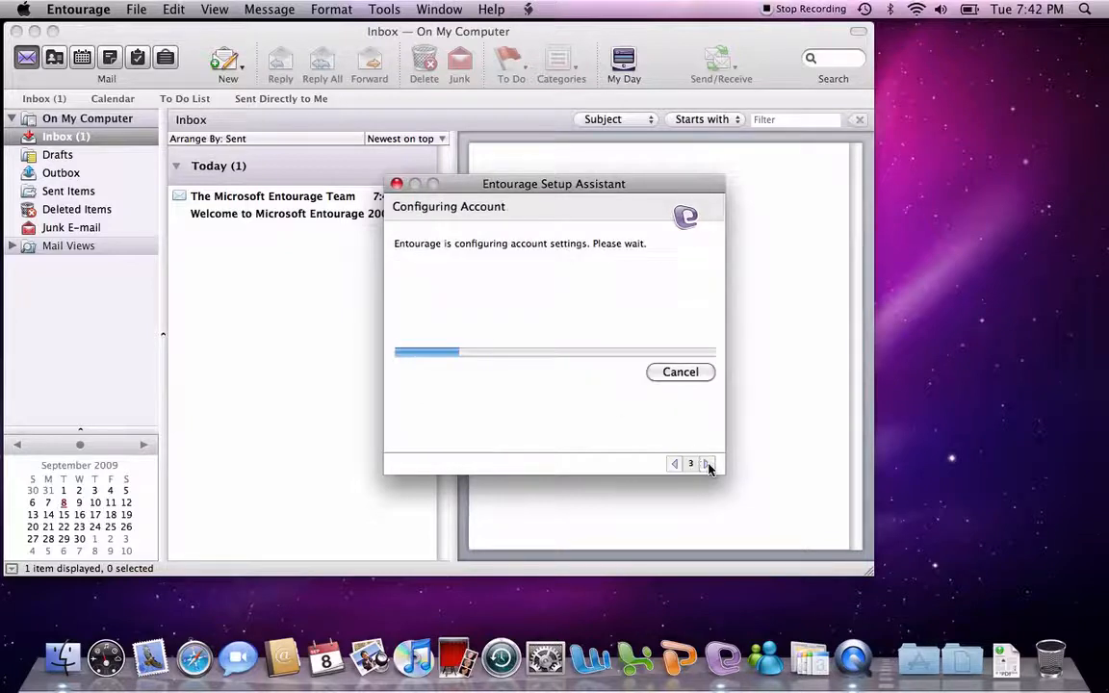
{"action": "mouse_move", "coordinate": [593, 414]}
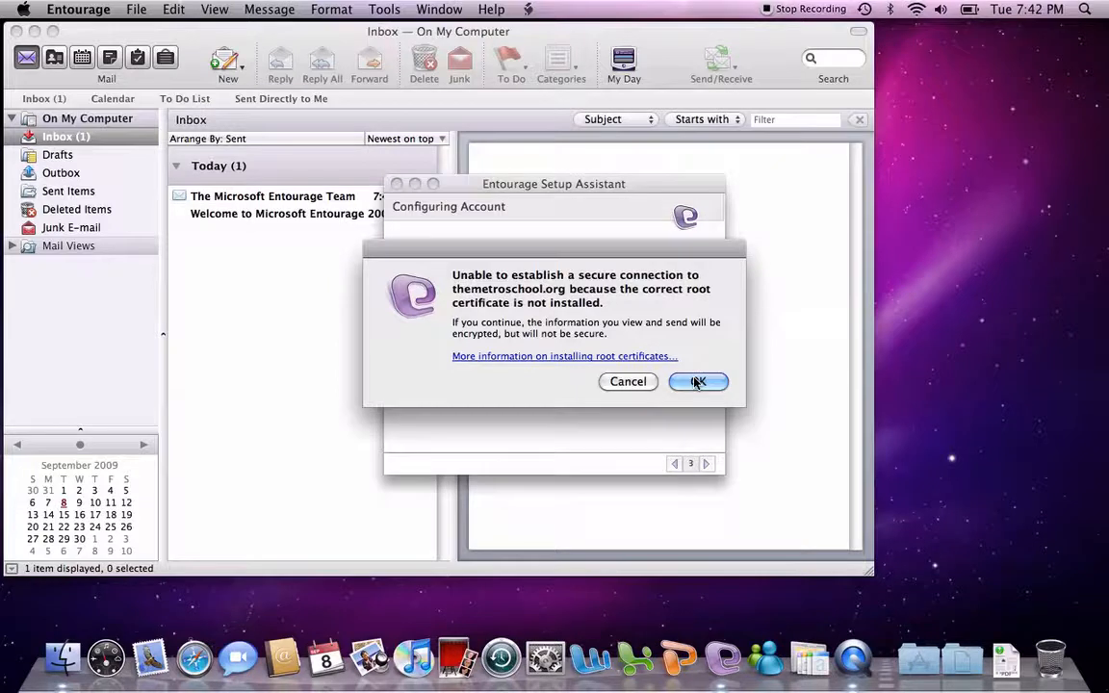
{"action": "left_click", "coordinate": [697, 381]}
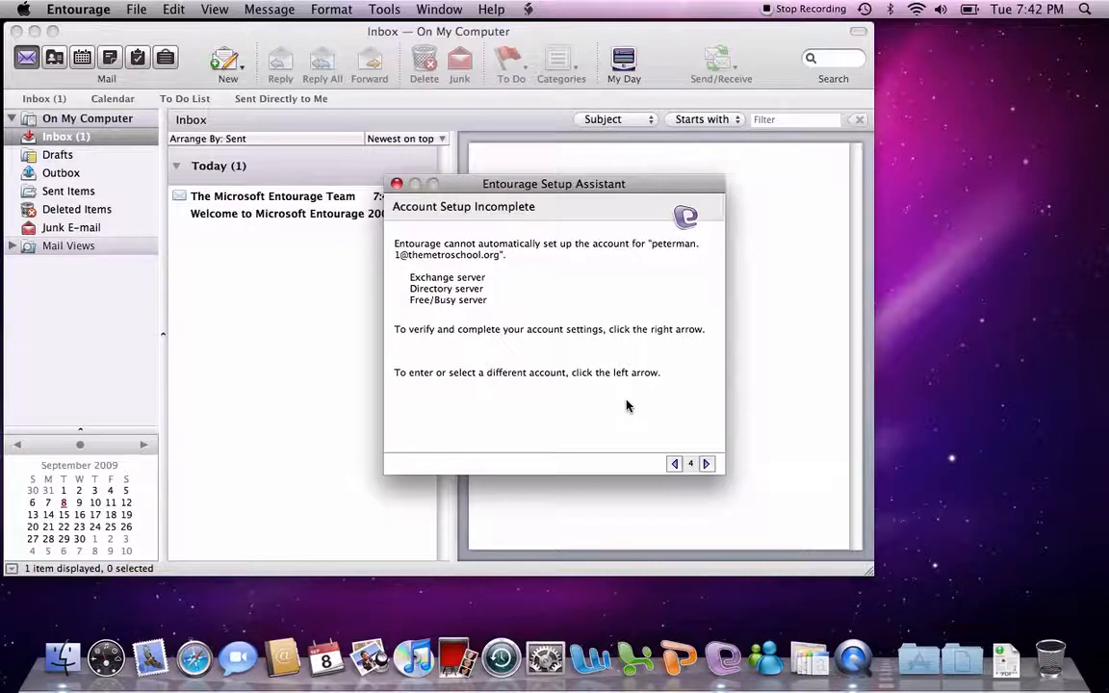
Set Exchange server owa.themetroschool.org and LDAP server 192.168.11.20 with SSL enabled.
{"action": "left_click", "coordinate": [707, 462]}
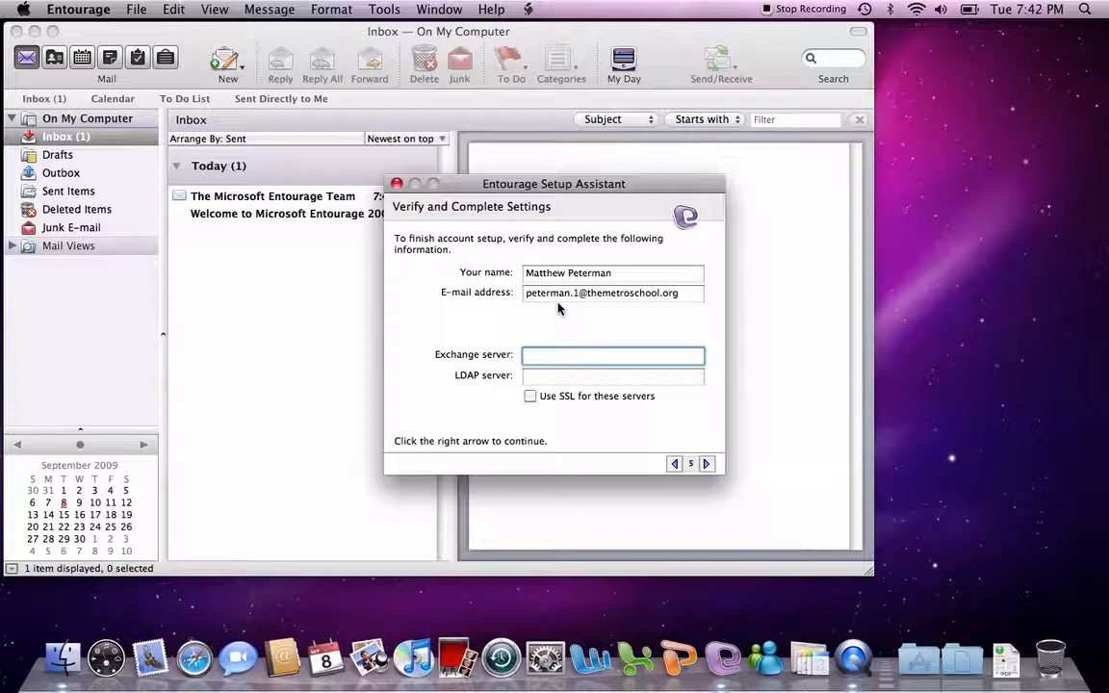
{"action": "type", "text": "owa.them"}
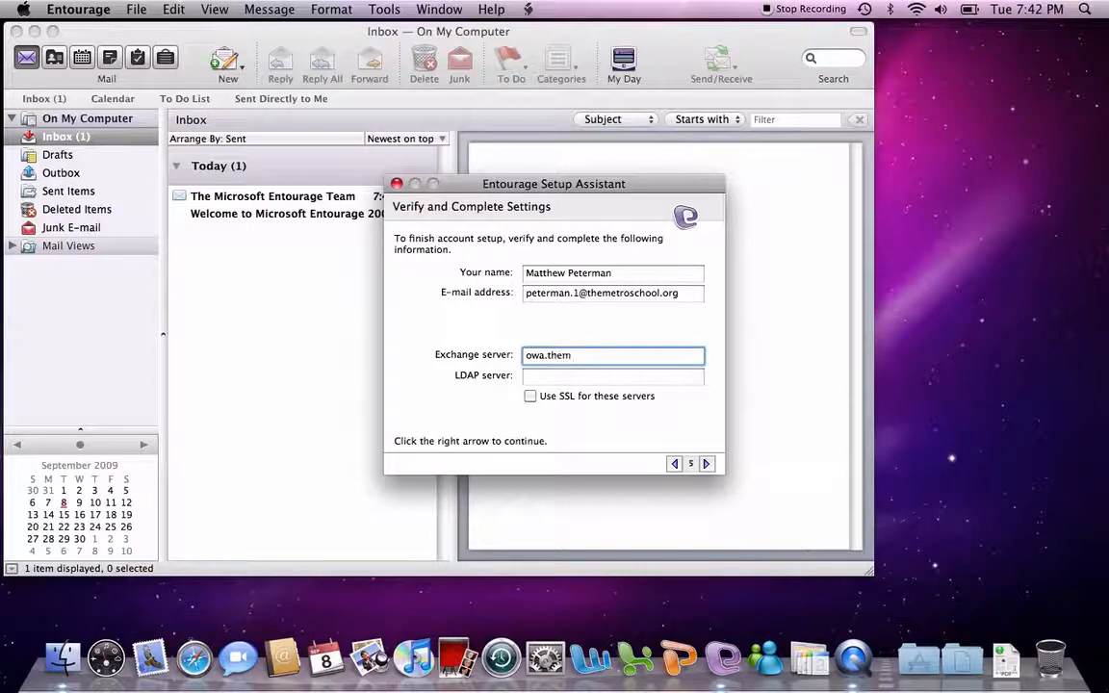
{"action": "type", "text": "etroschool.or"}
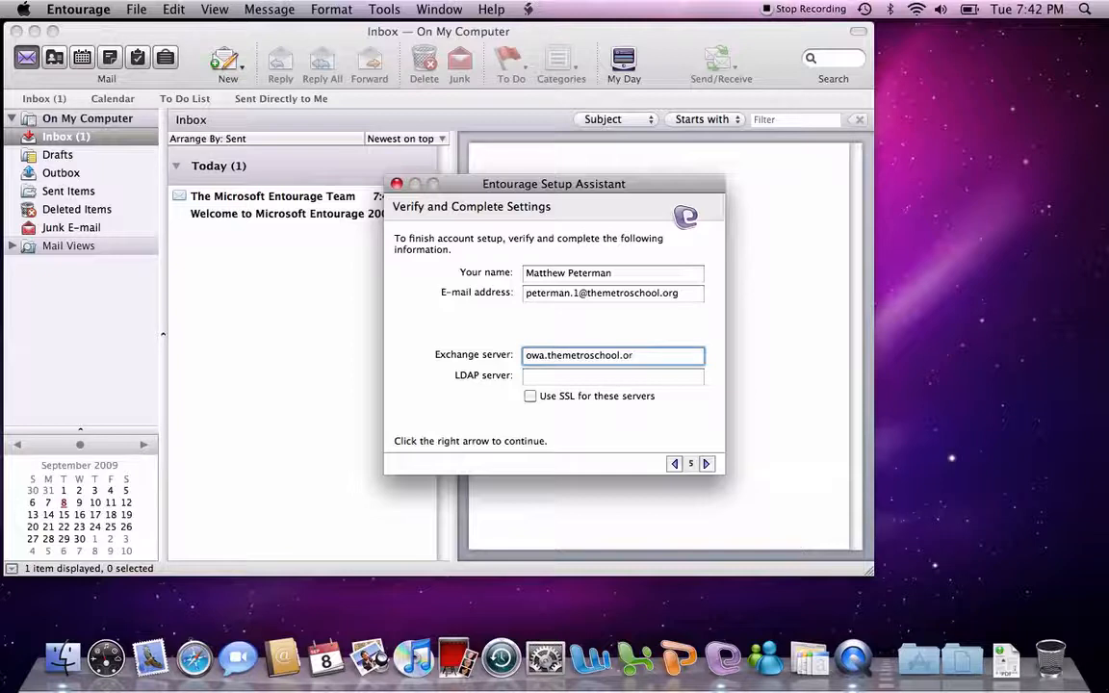
{"action": "left_click", "coordinate": [612, 376]}
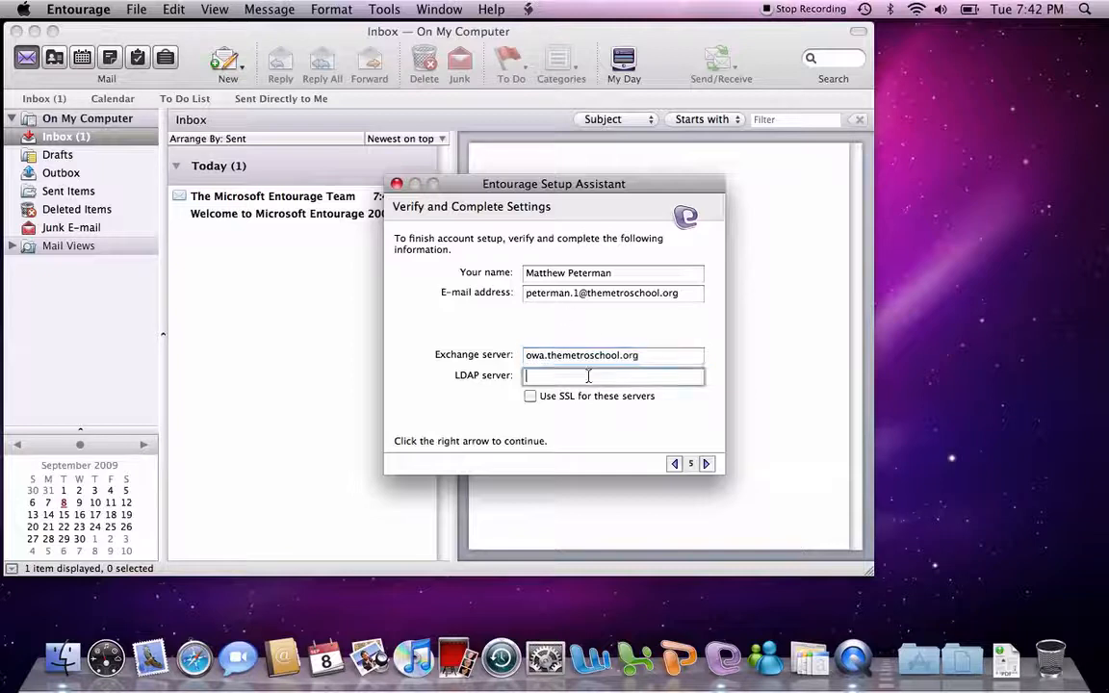
{"action": "type", "text": "192.168.11.20"}
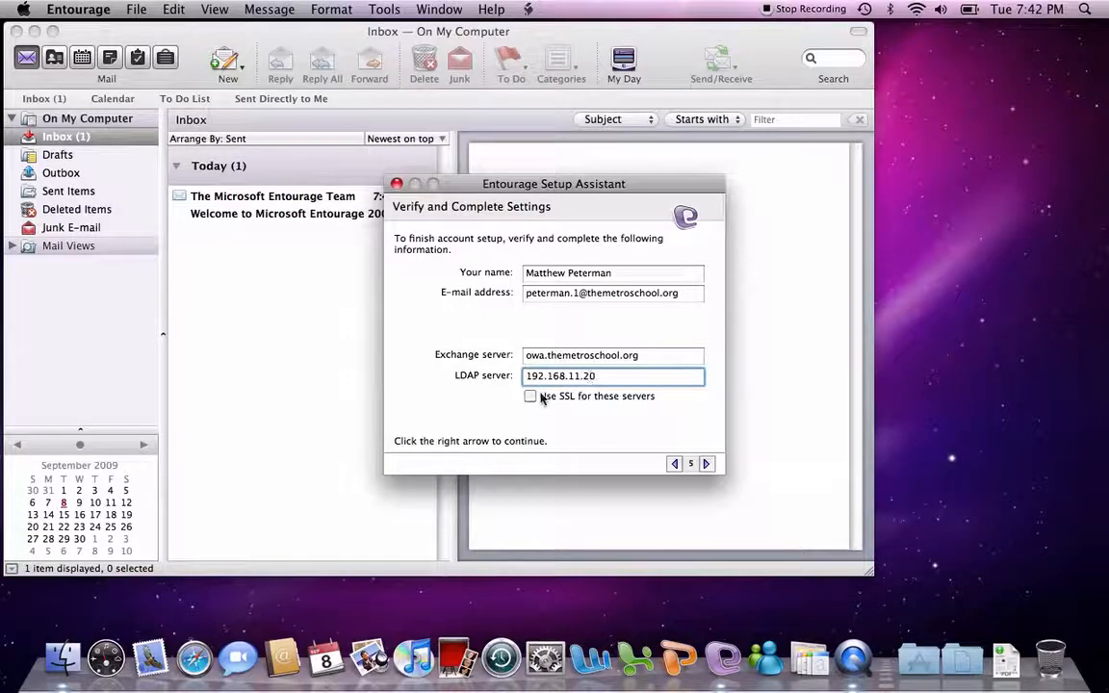
{"action": "left_click", "coordinate": [529, 397]}
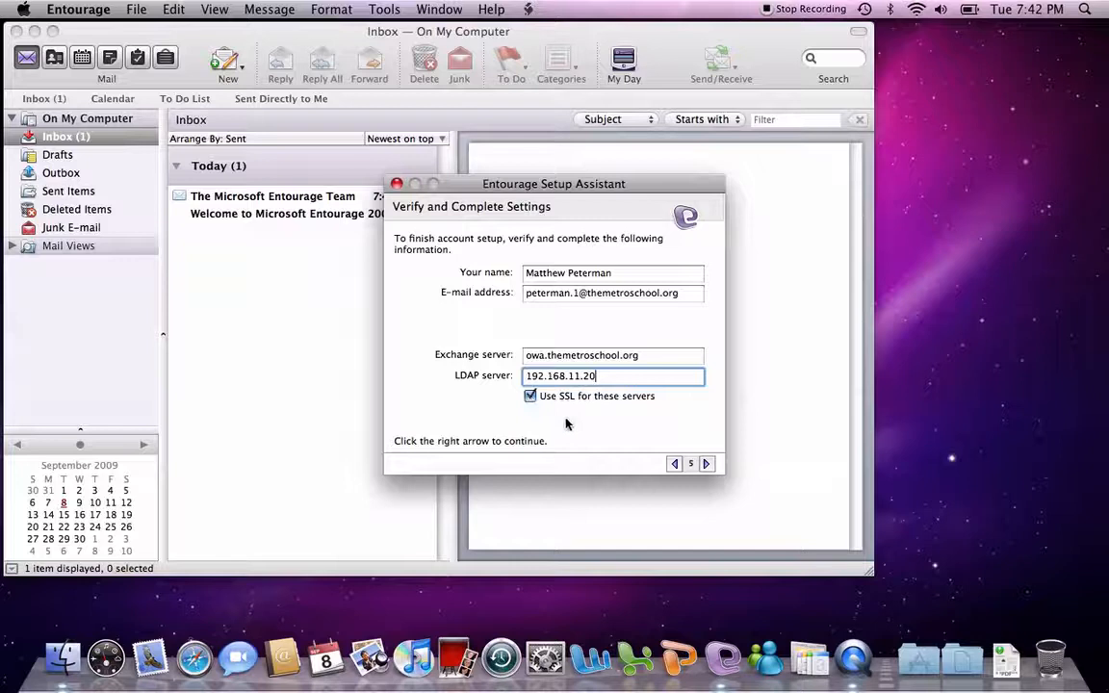
{"action": "mouse_move", "coordinate": [625, 402]}
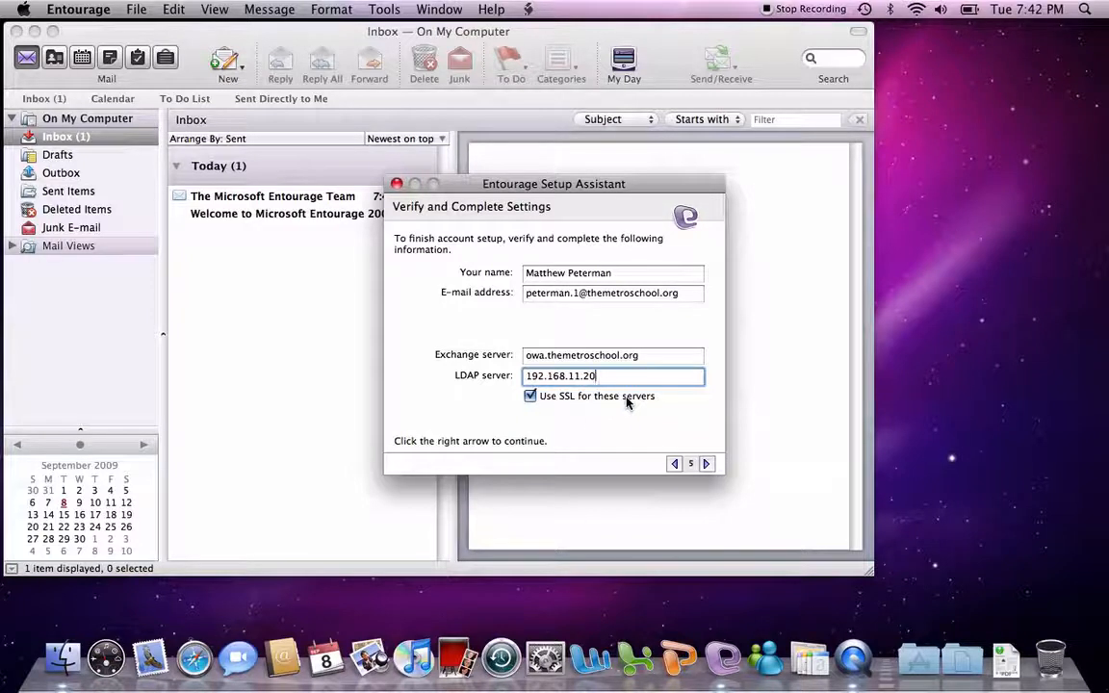
{"action": "mouse_move", "coordinate": [681, 446]}
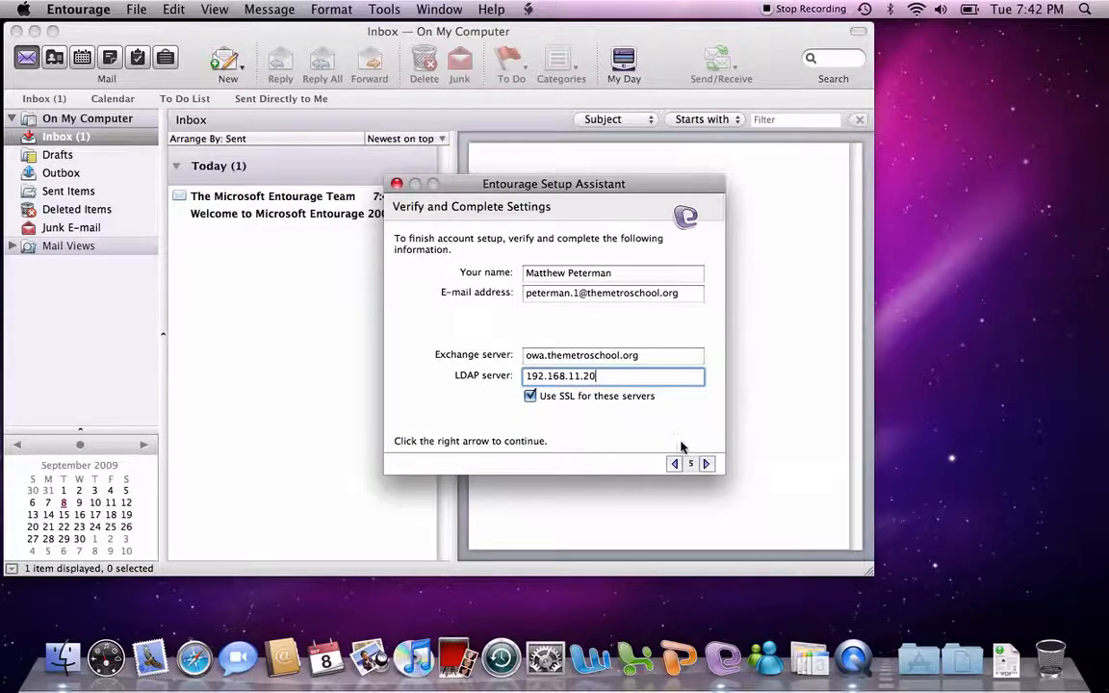
Skip verifying the settings and name the account MHS-Peterman.
{"action": "left_click", "coordinate": [704, 464]}
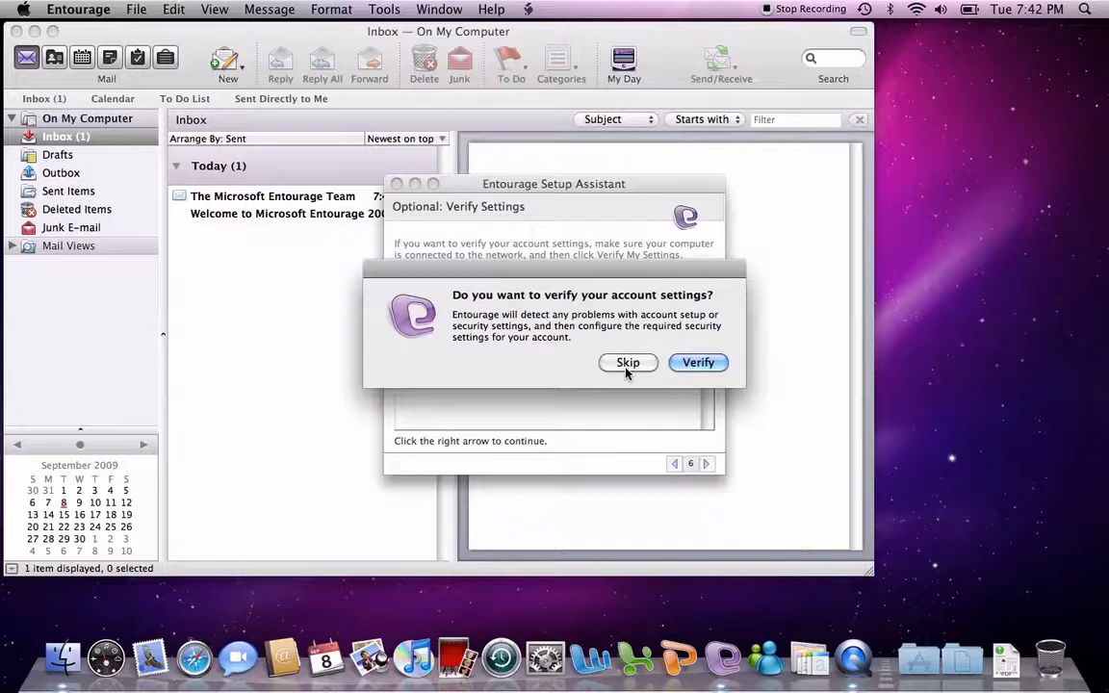
{"action": "left_click", "coordinate": [628, 362]}
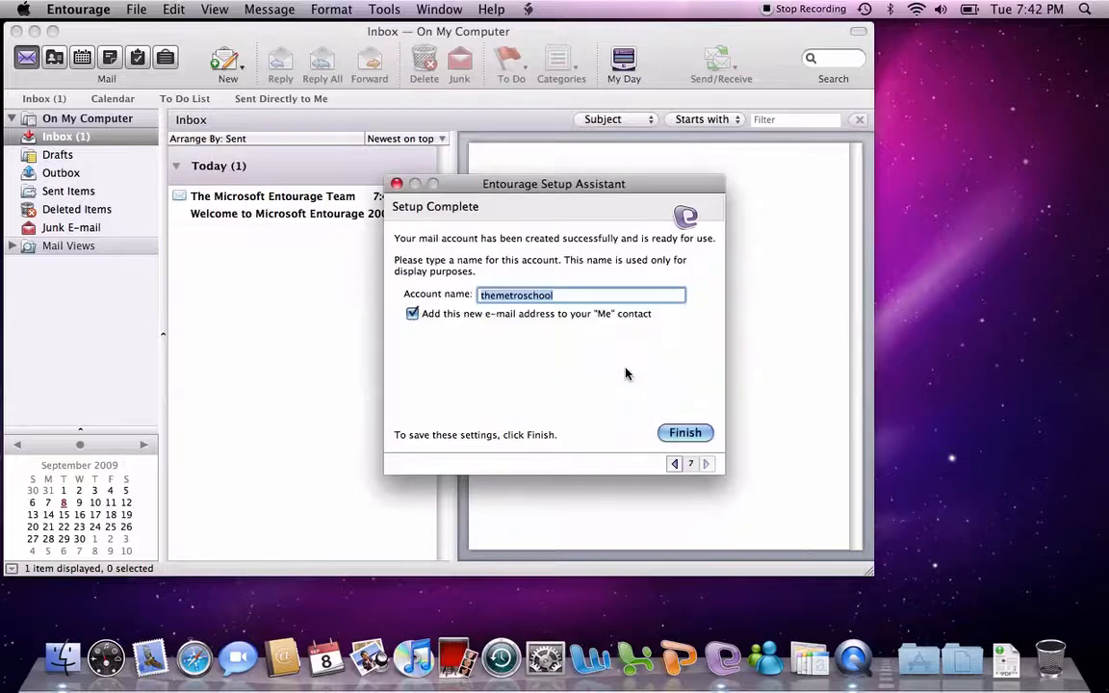
{"action": "type", "text": "MHS-"}
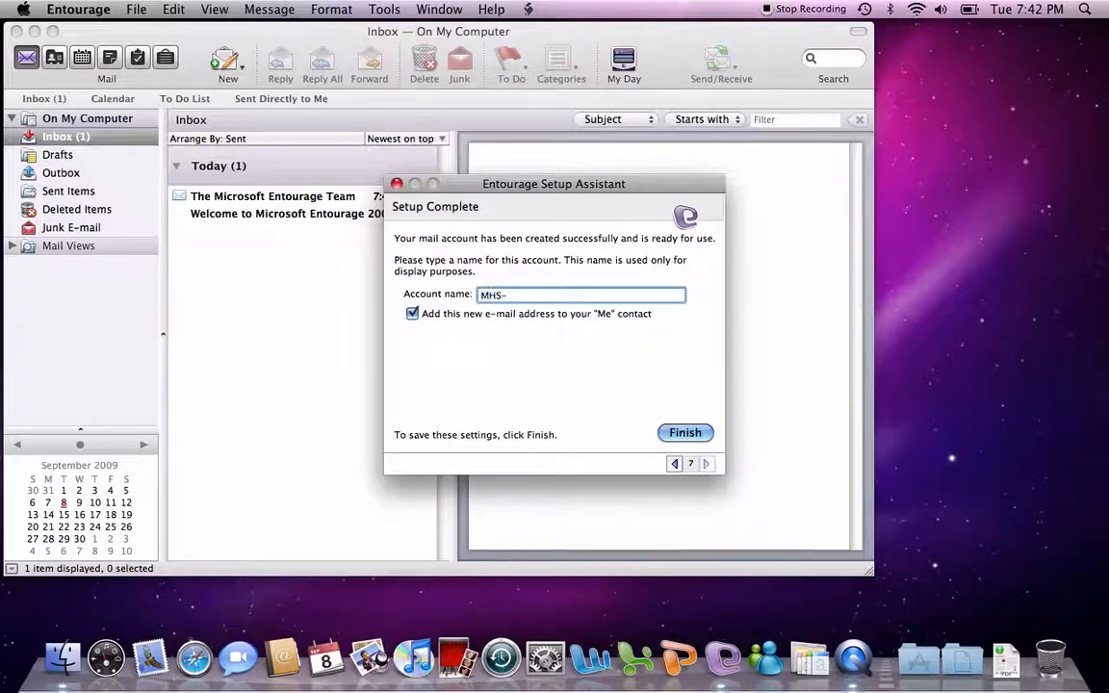
{"action": "type", "text": "Peter"}
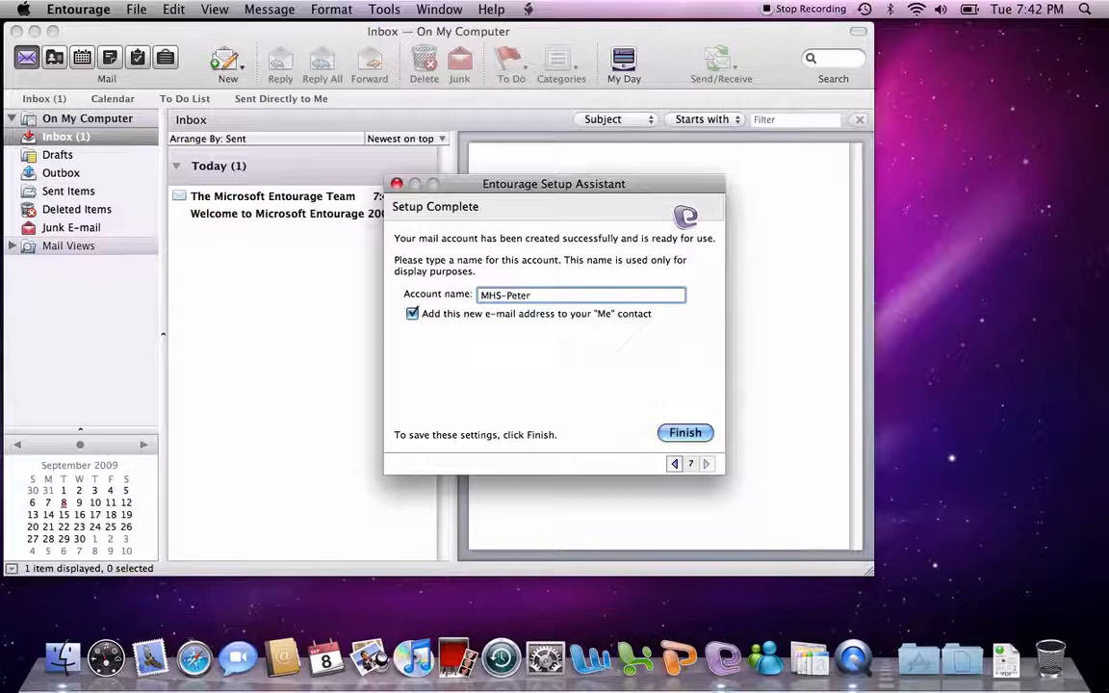
{"action": "type", "text": "man"}
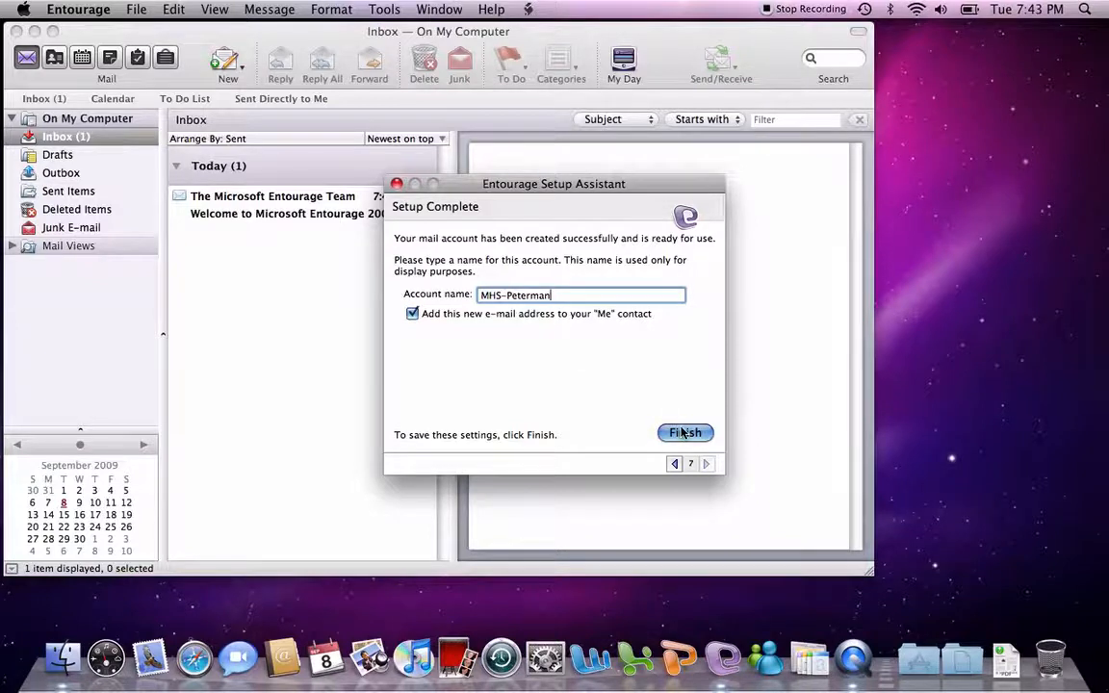
{"action": "left_click", "coordinate": [685, 431]}
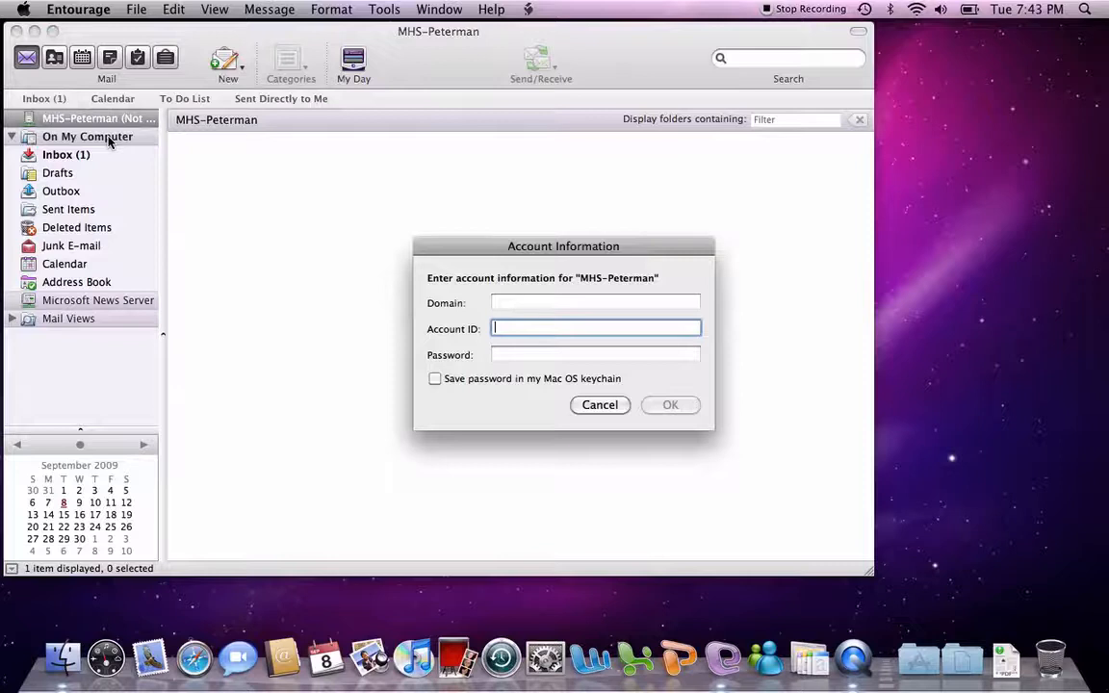
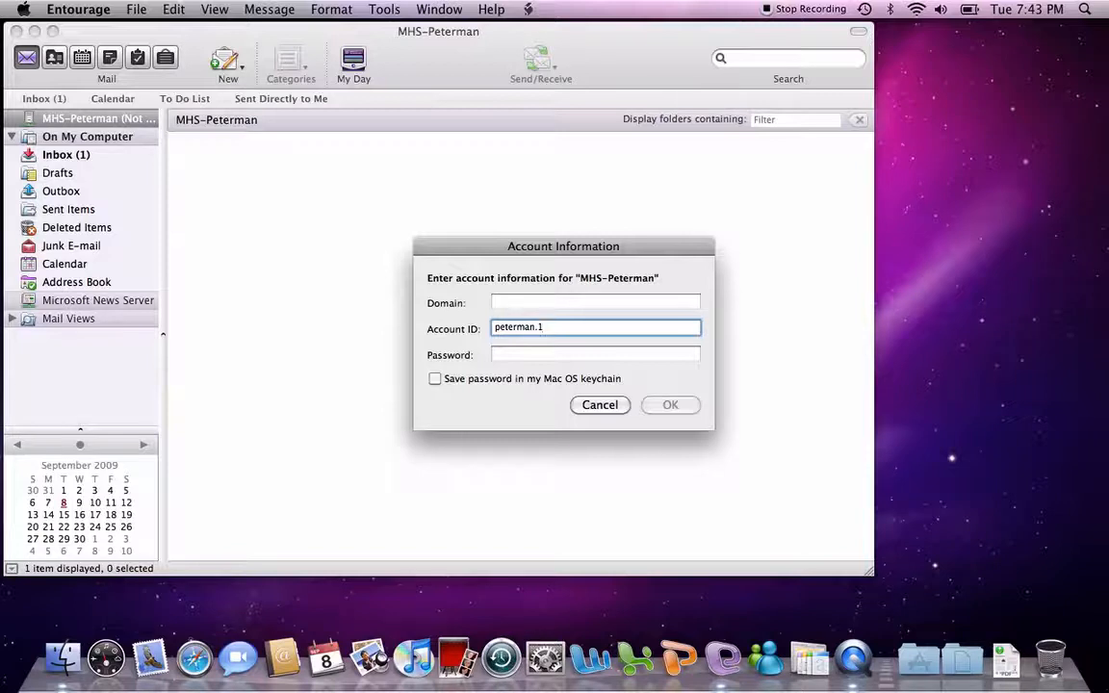
{"action": "left_click", "coordinate": [595, 354]}
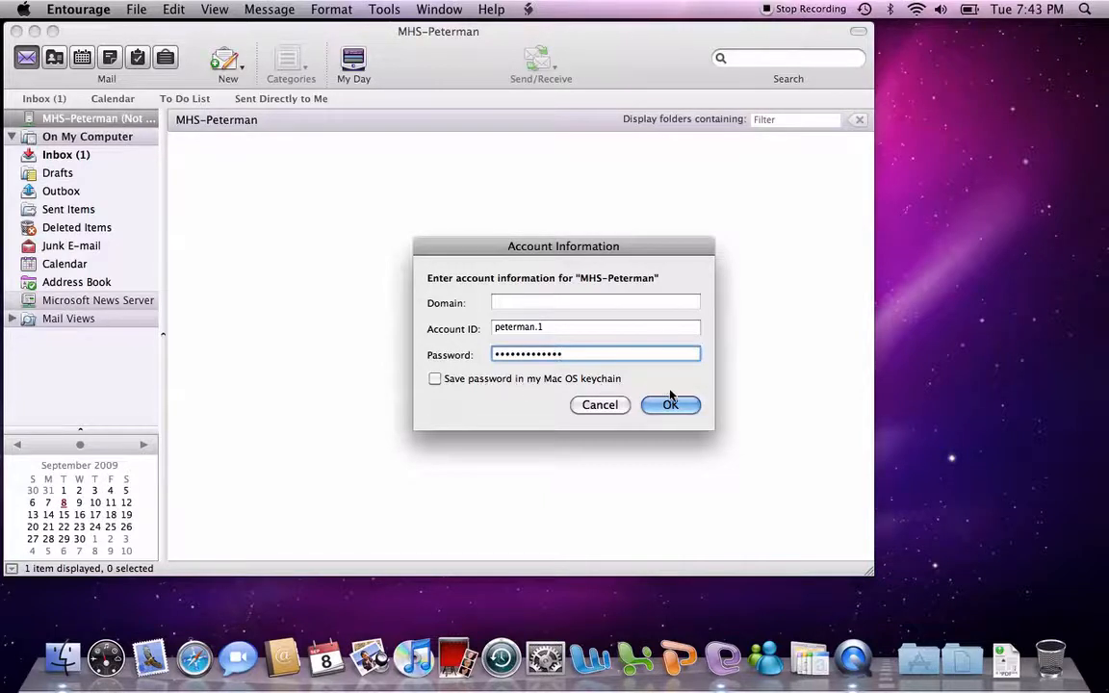
{"action": "left_click", "coordinate": [670, 405]}
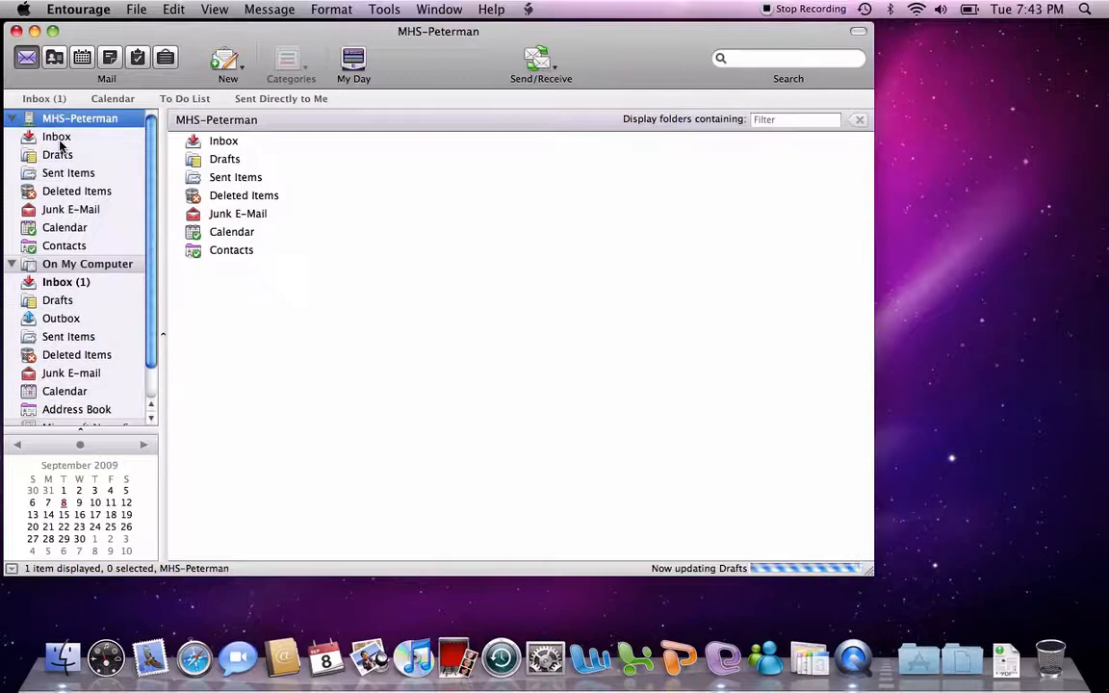
View the MHS-Peterman account's empty Inbox and its full folder list in the sidebar.
{"action": "left_click", "coordinate": [56, 135]}
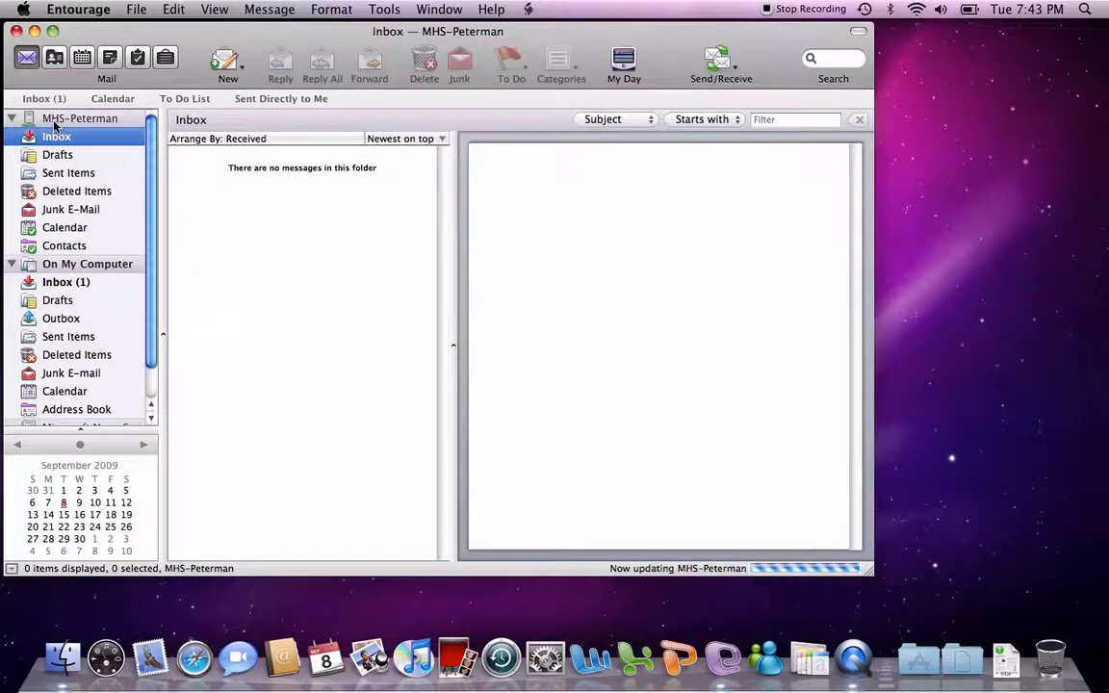
{"action": "left_click", "coordinate": [78, 117]}
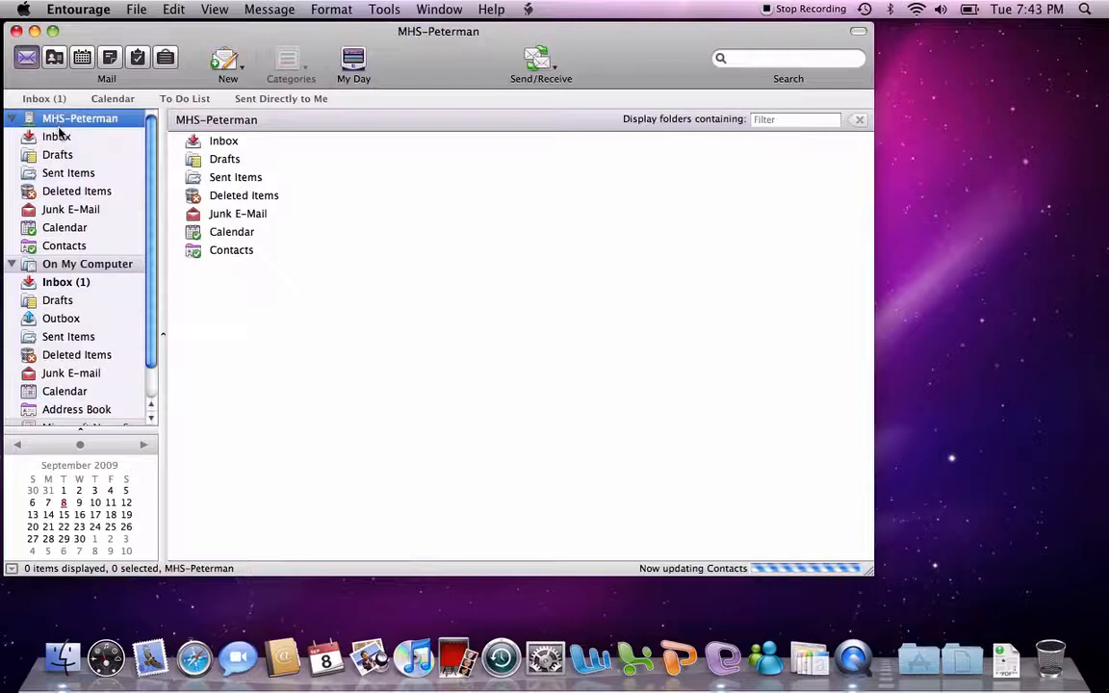